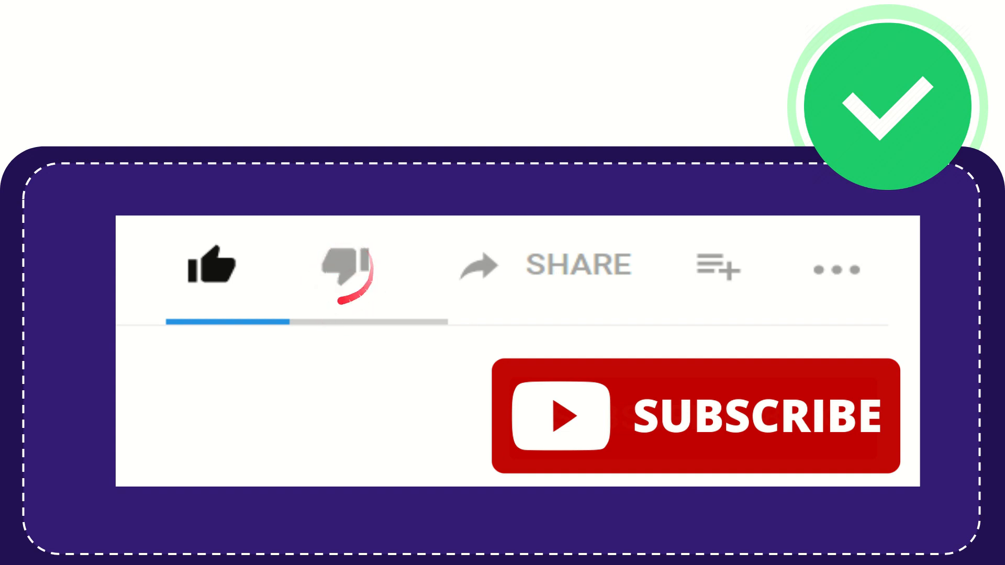
pyautogui.click(344, 270)
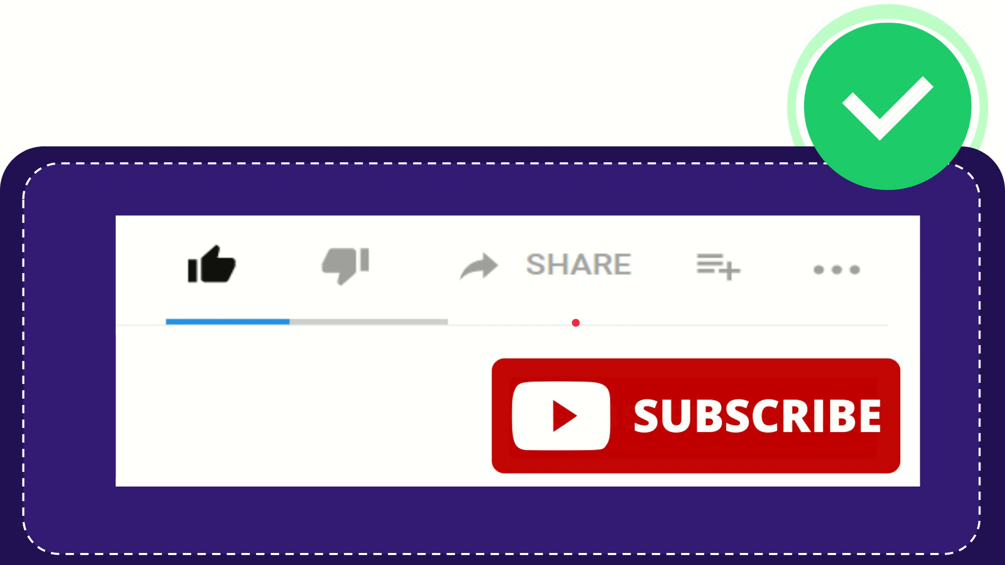
pyautogui.click(716, 268)
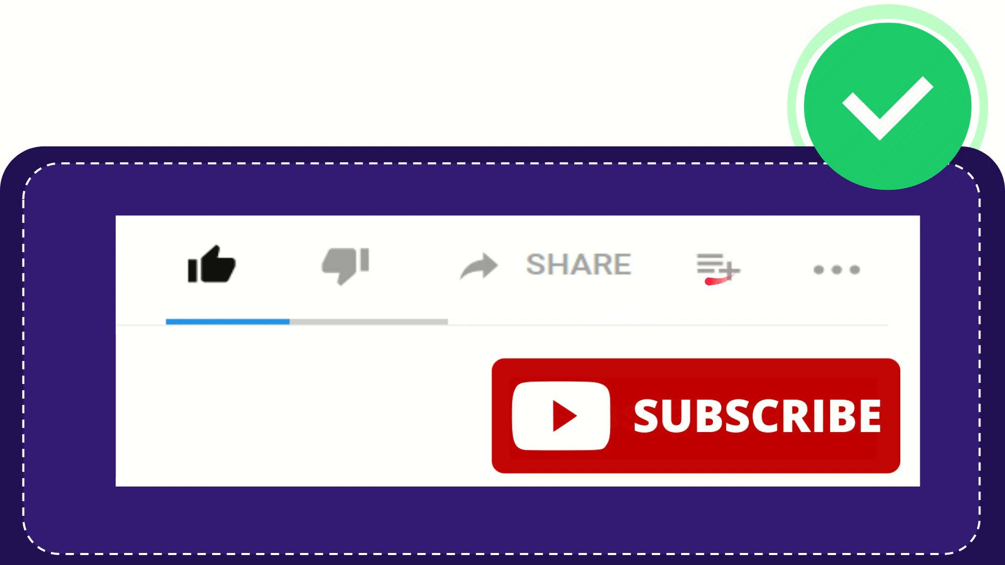